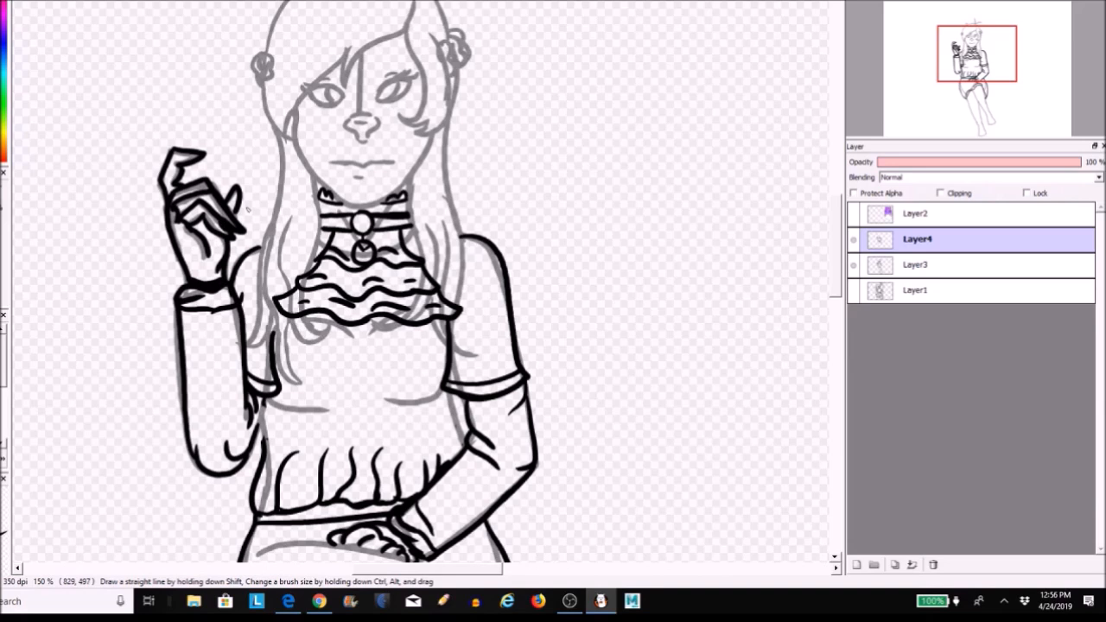
# Ink the dress ruffles and arms on Layer4, then start choosing an image file to open.
pyautogui.scroll(-3)
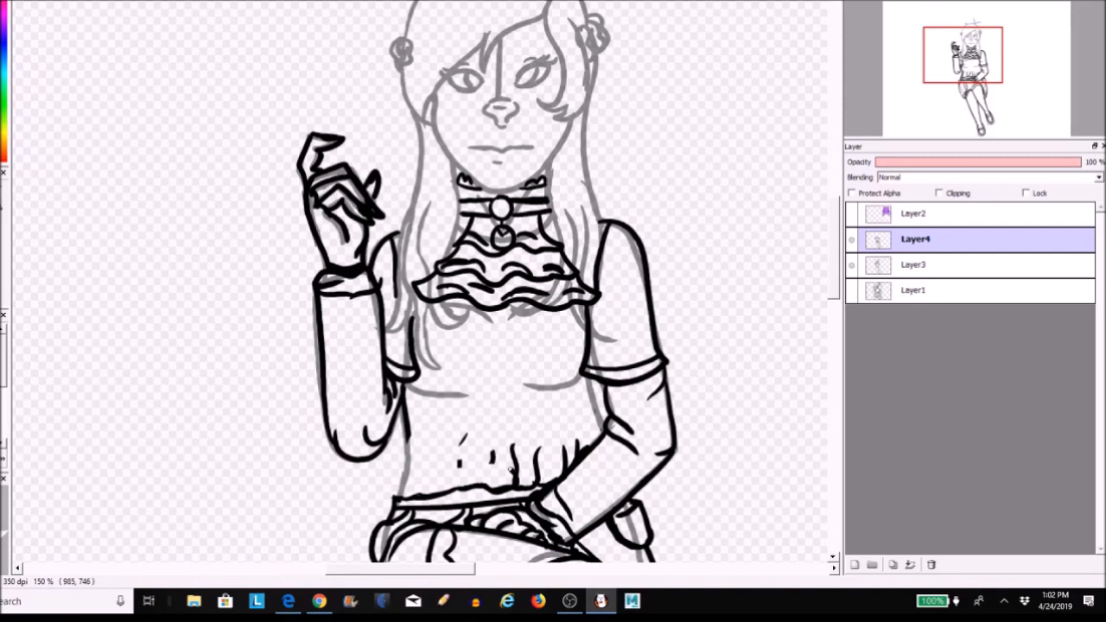
pyautogui.click(913, 264)
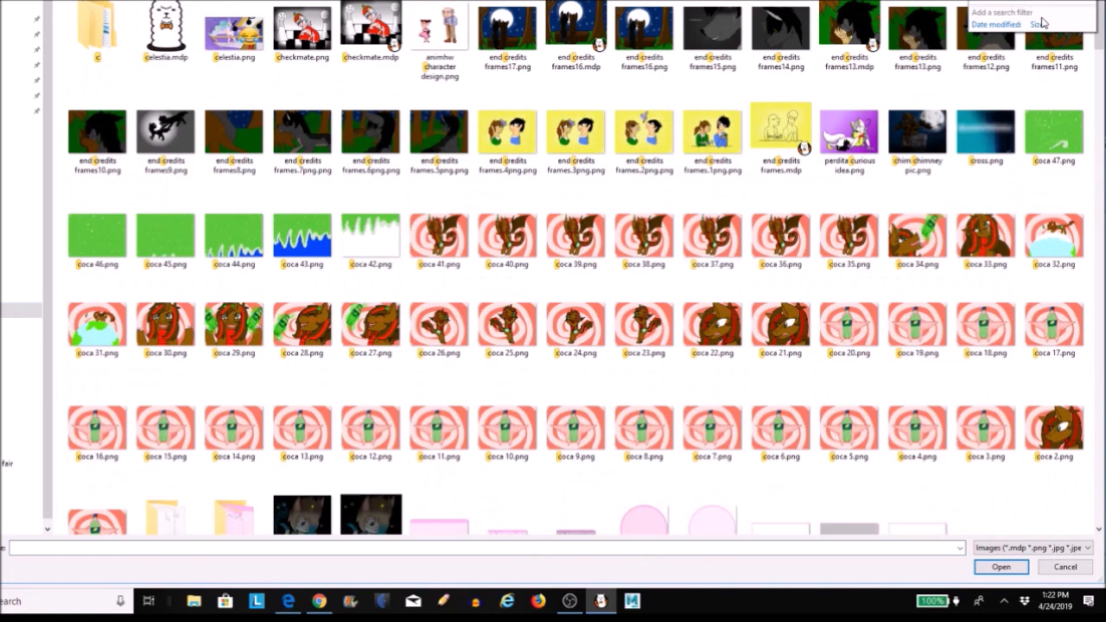
# Fill skin, brown hair and dark red dress, adding freckles, sapphire choker and monocle.
pyautogui.click(1001, 567)
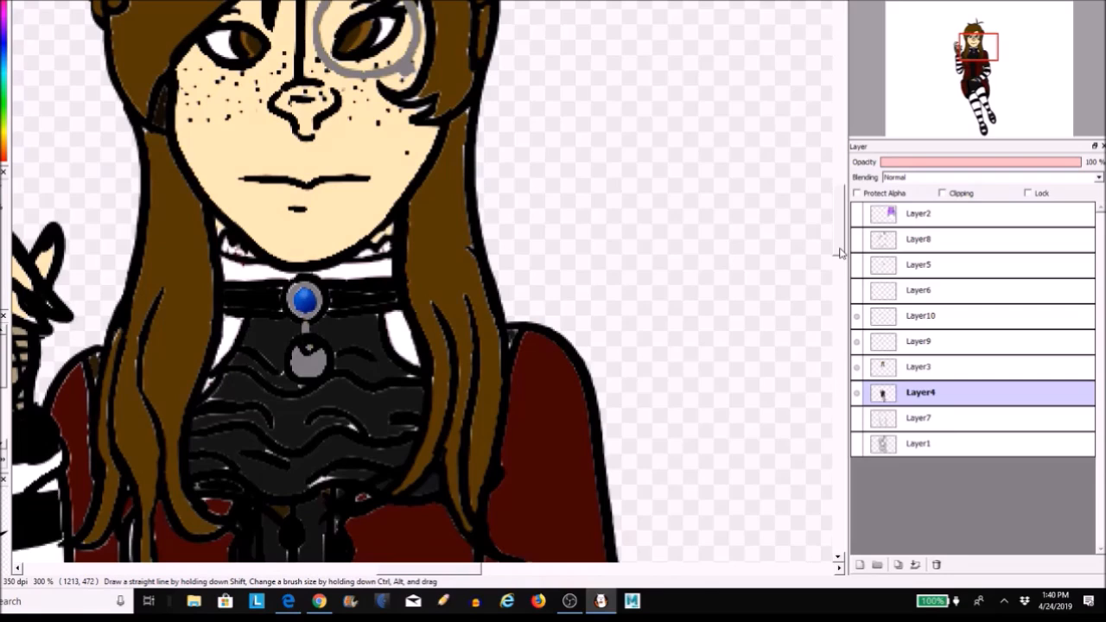
pyautogui.click(569, 601)
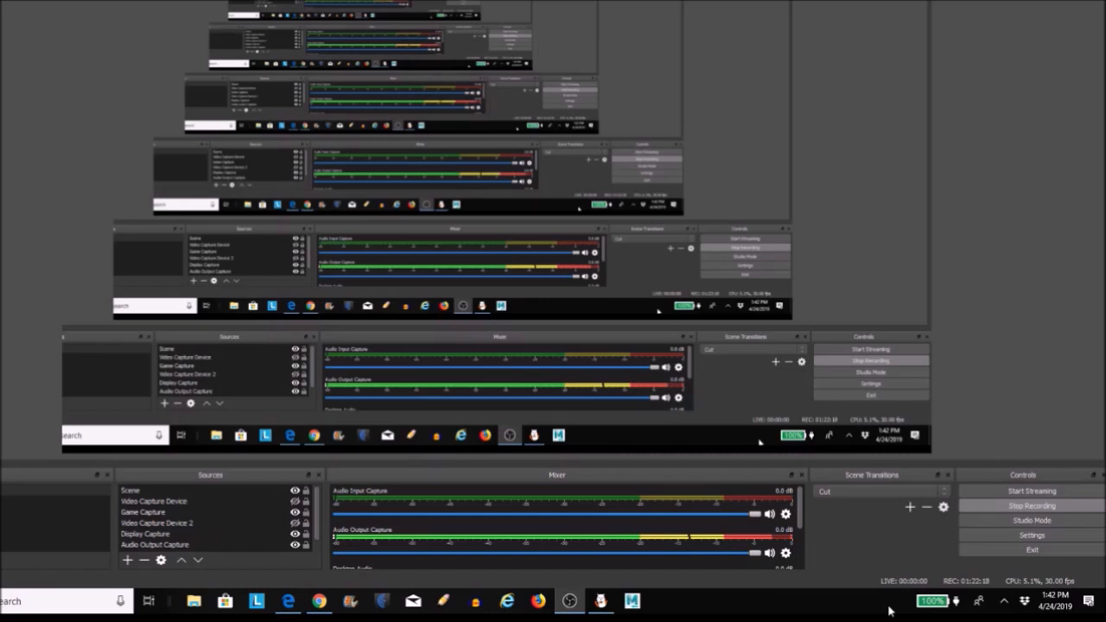
# Confirm OBS is still recording and return to the drawing with striped arm socks.
pyautogui.click(602, 602)
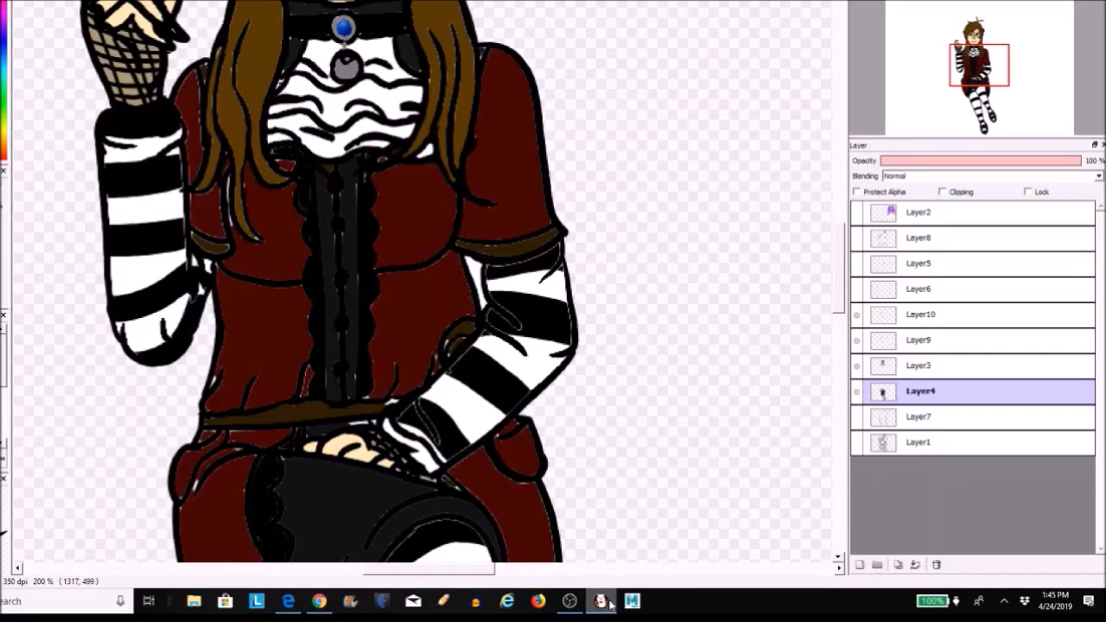